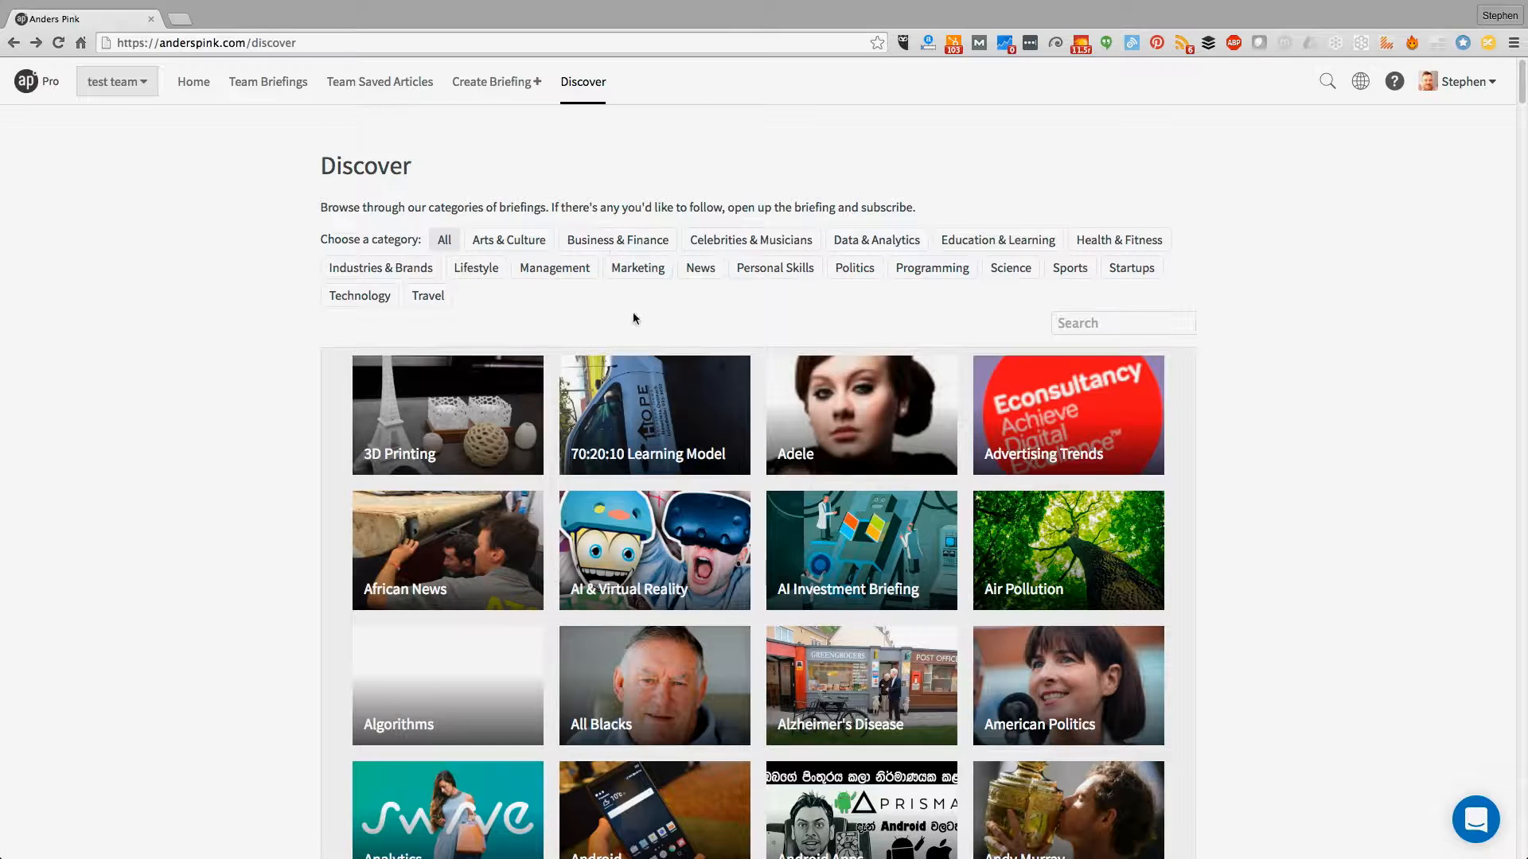
Step: Filter the Discover briefings to the Management category, revealing Corporate Strategy and Customer Service
{"action": "scroll", "scroll_direction": "down", "scroll_amount": 3}
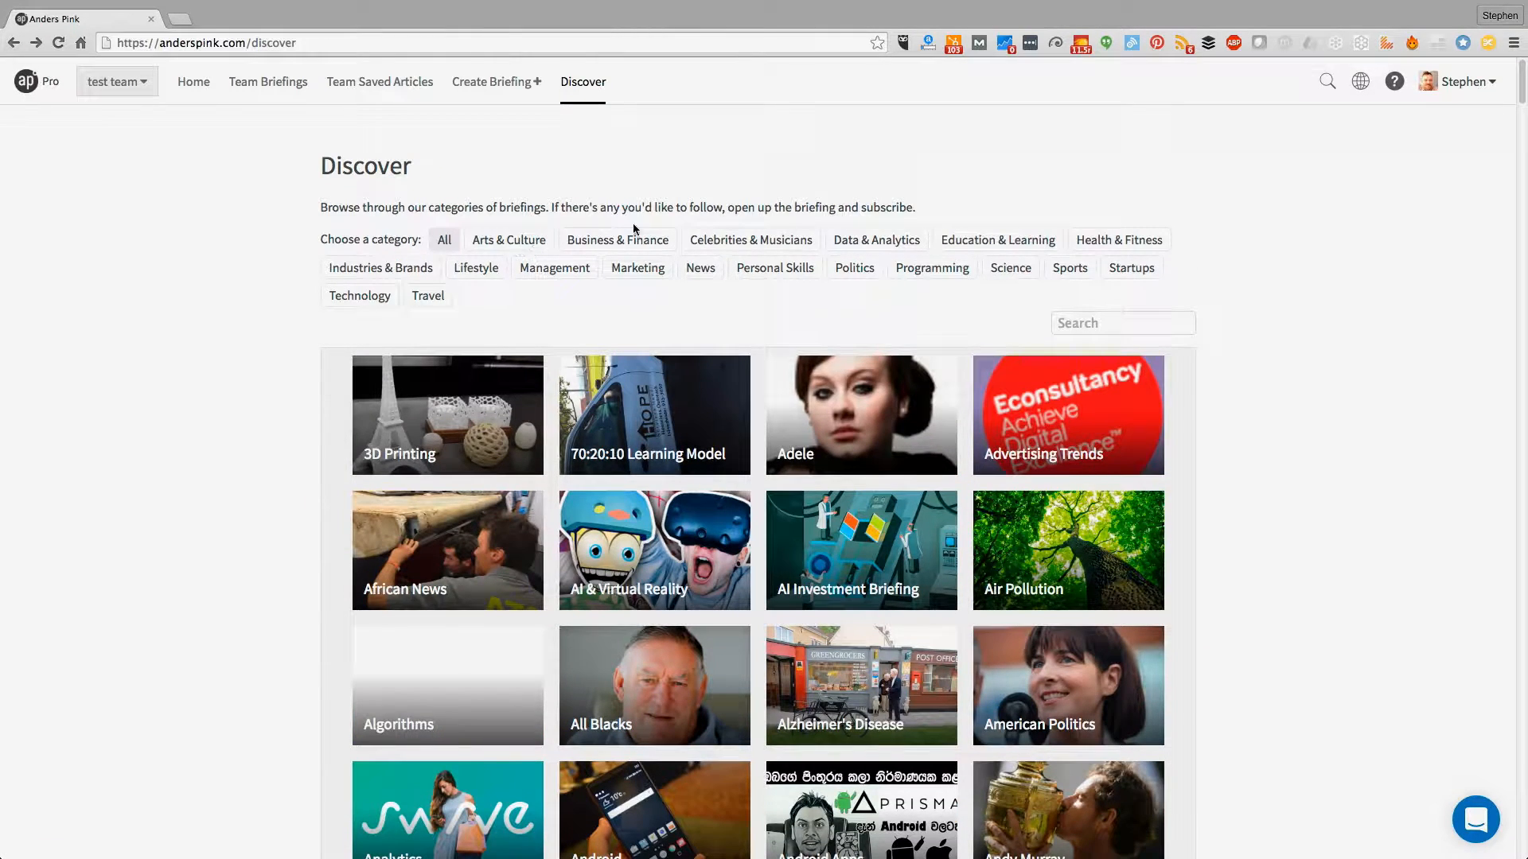
{"action": "left_click", "coordinate": [554, 267]}
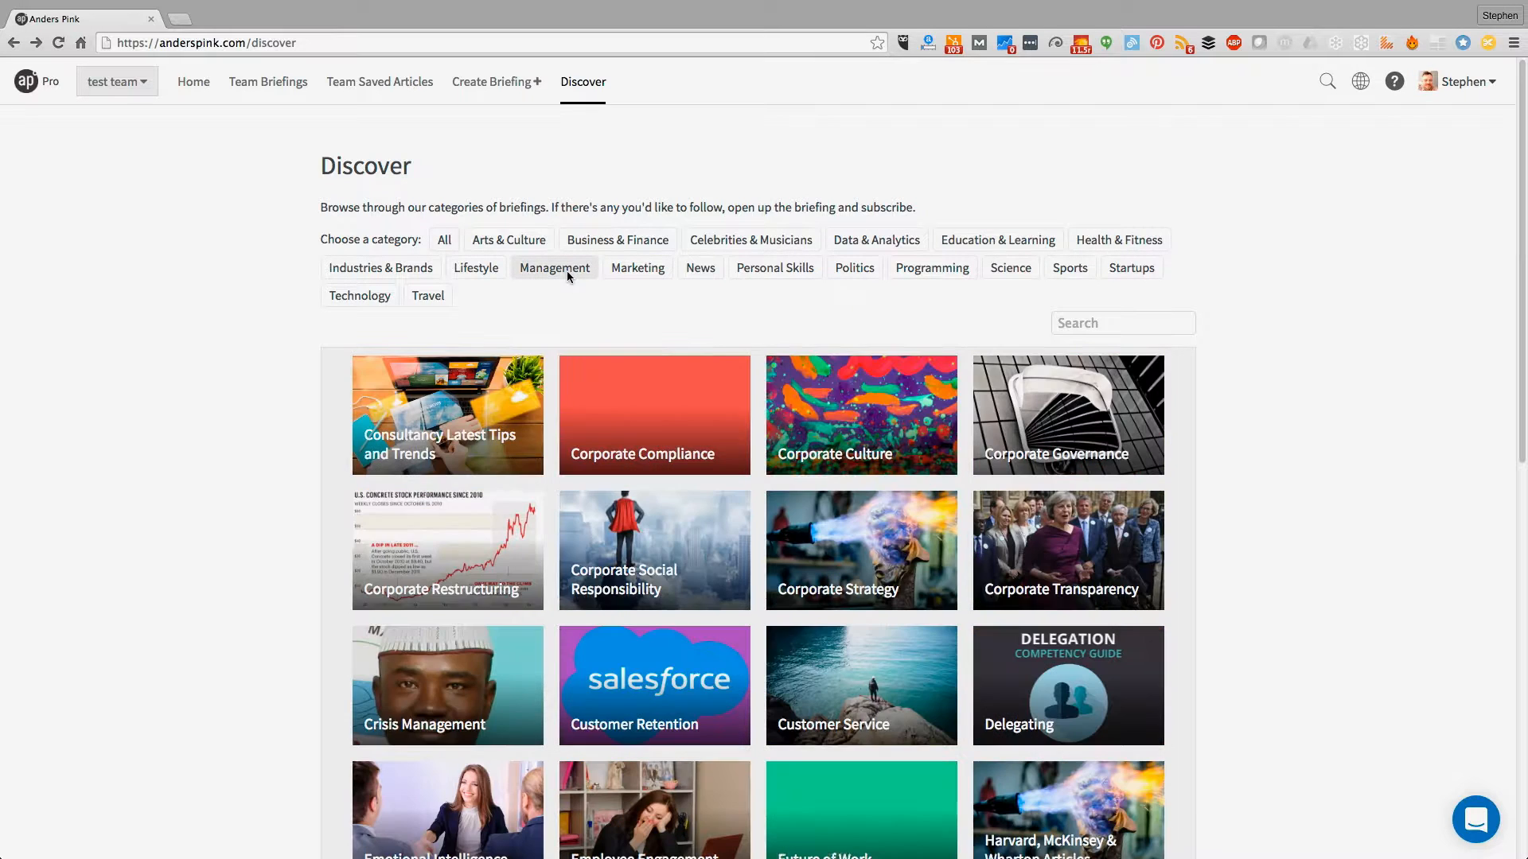
{"action": "scroll", "scroll_direction": "down", "scroll_amount": 3}
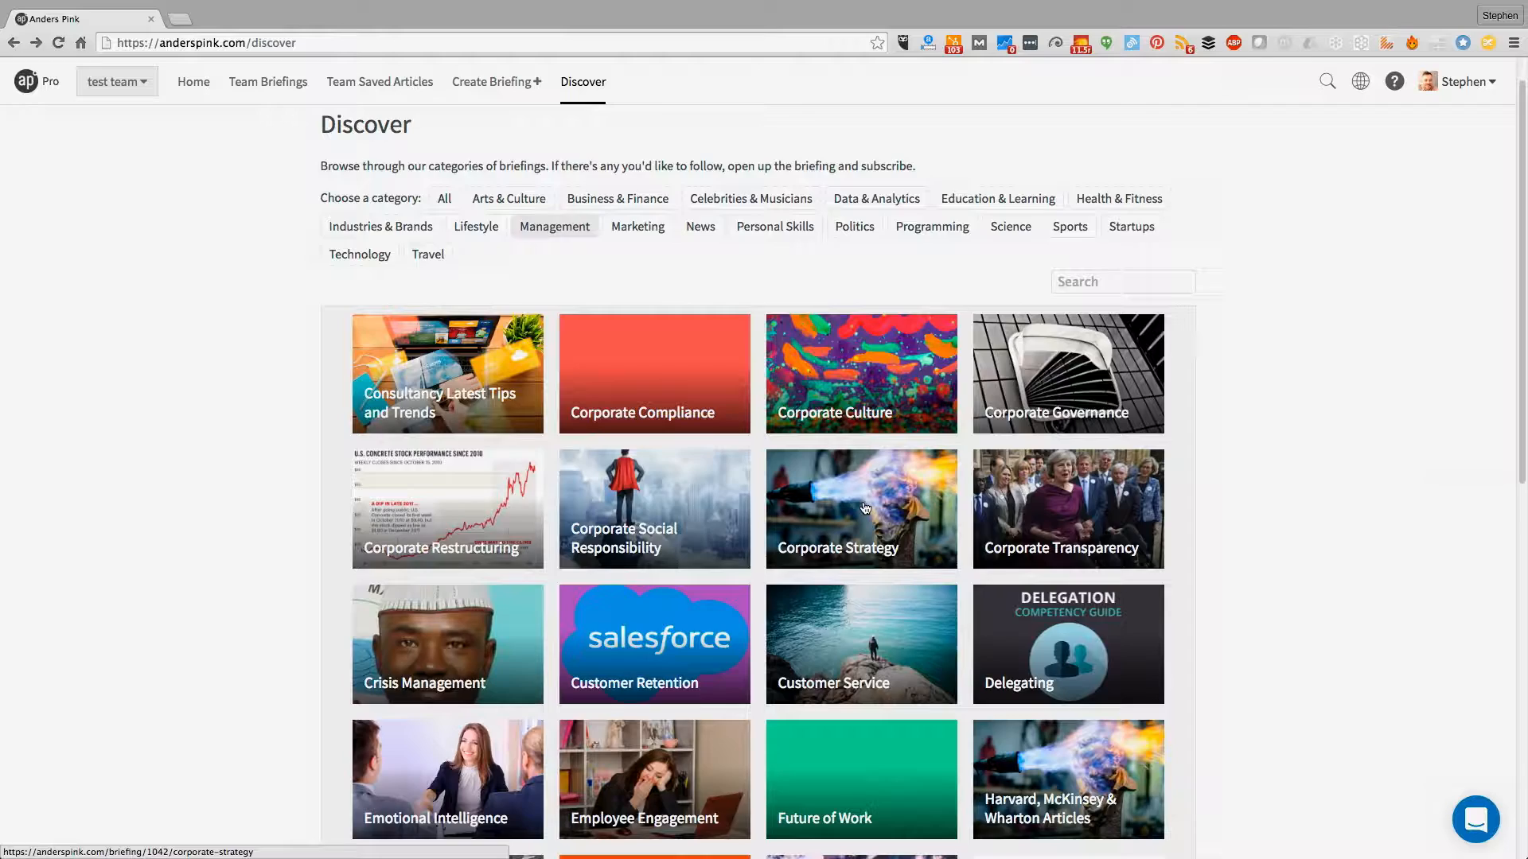
Step: Subscribe the whole team to the Corporate Strategy briefing
{"action": "left_click", "coordinate": [861, 507]}
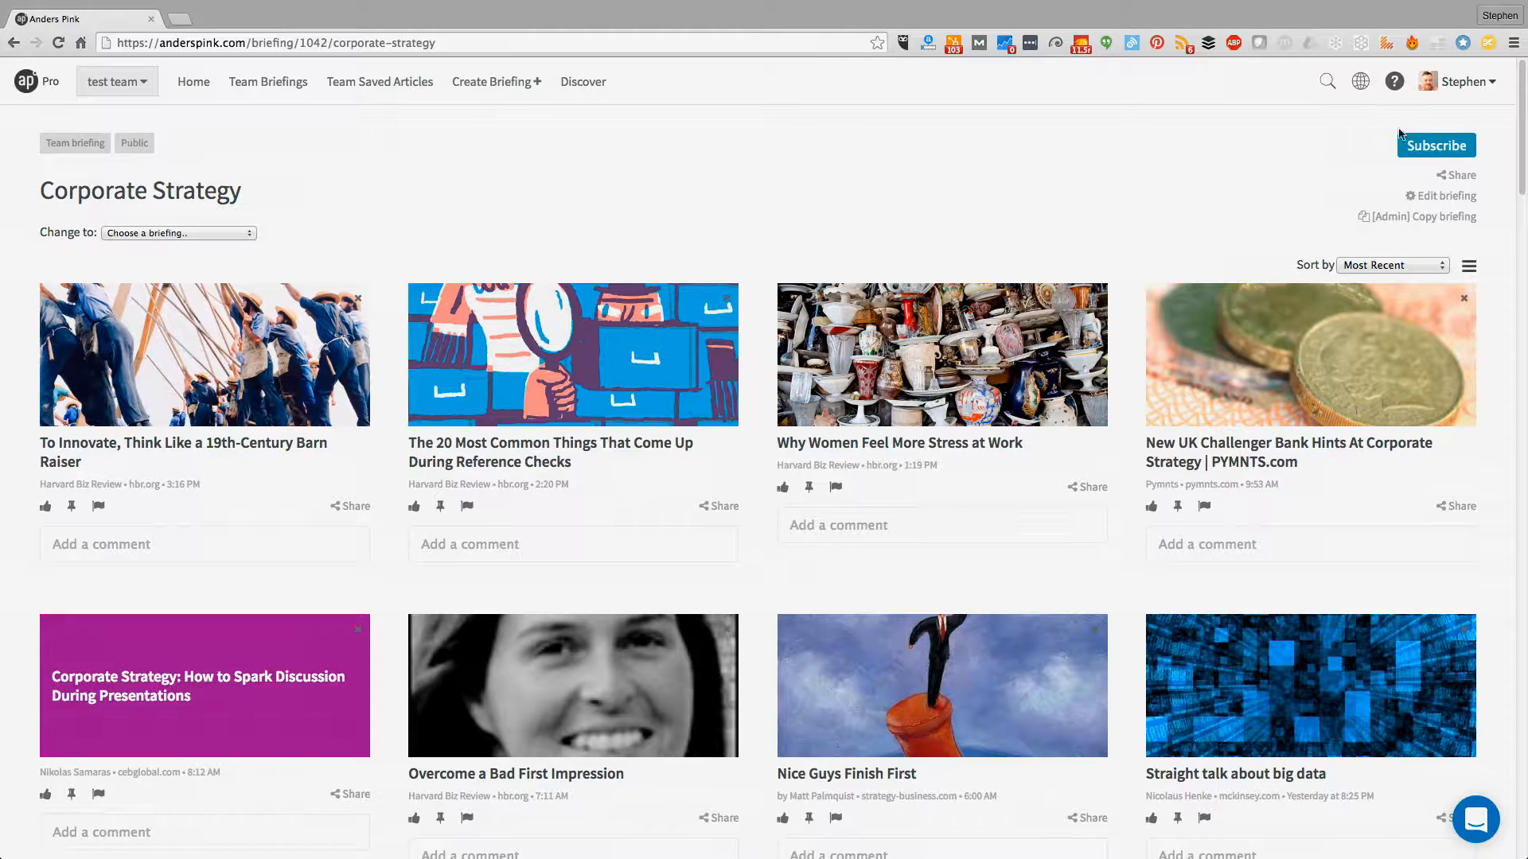
{"action": "left_click", "coordinate": [1435, 145]}
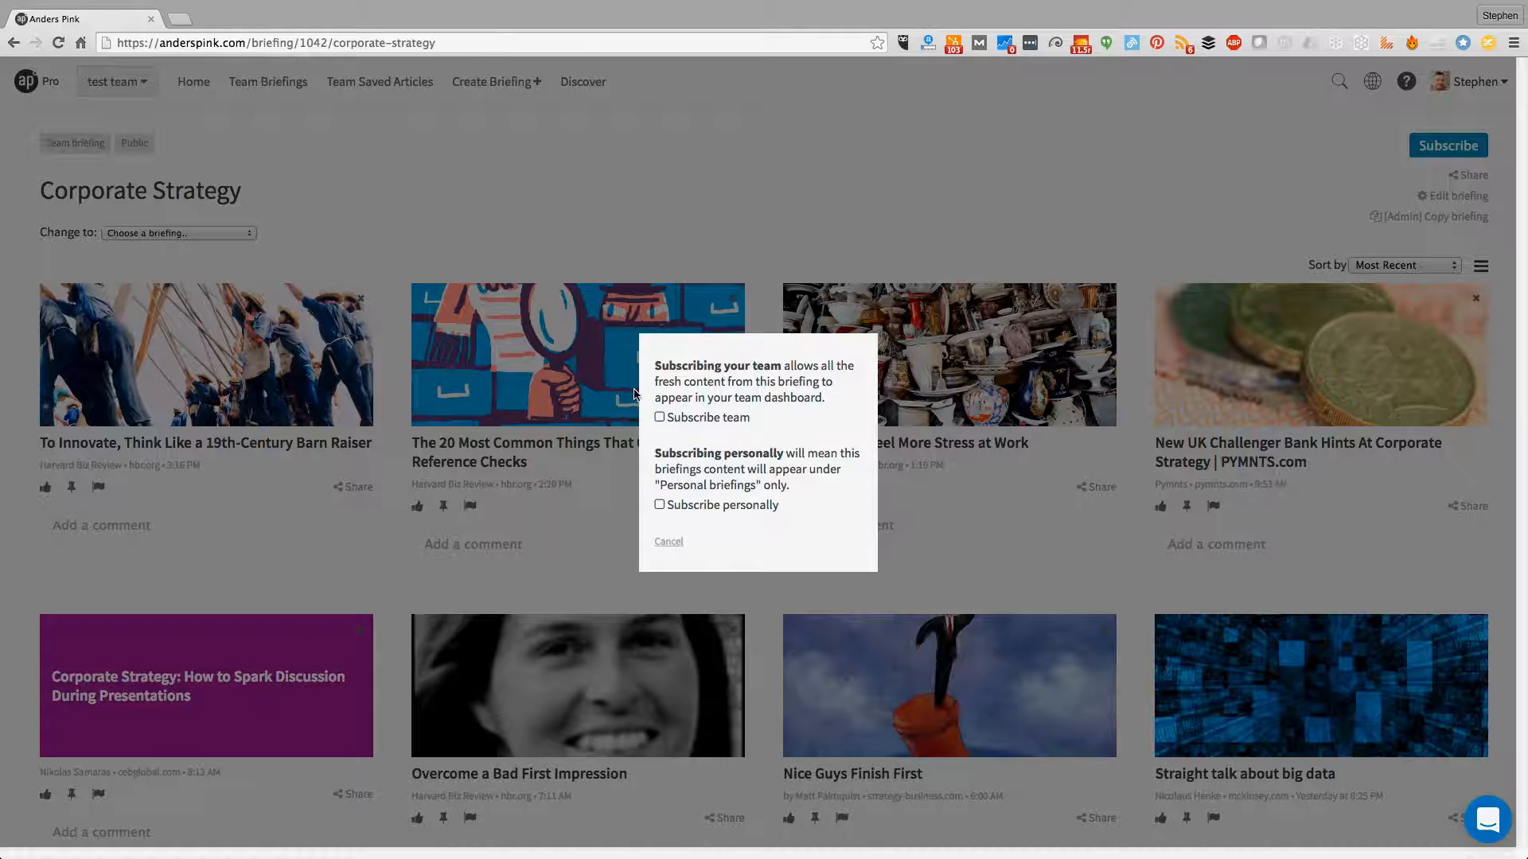
{"action": "left_click", "coordinate": [658, 417]}
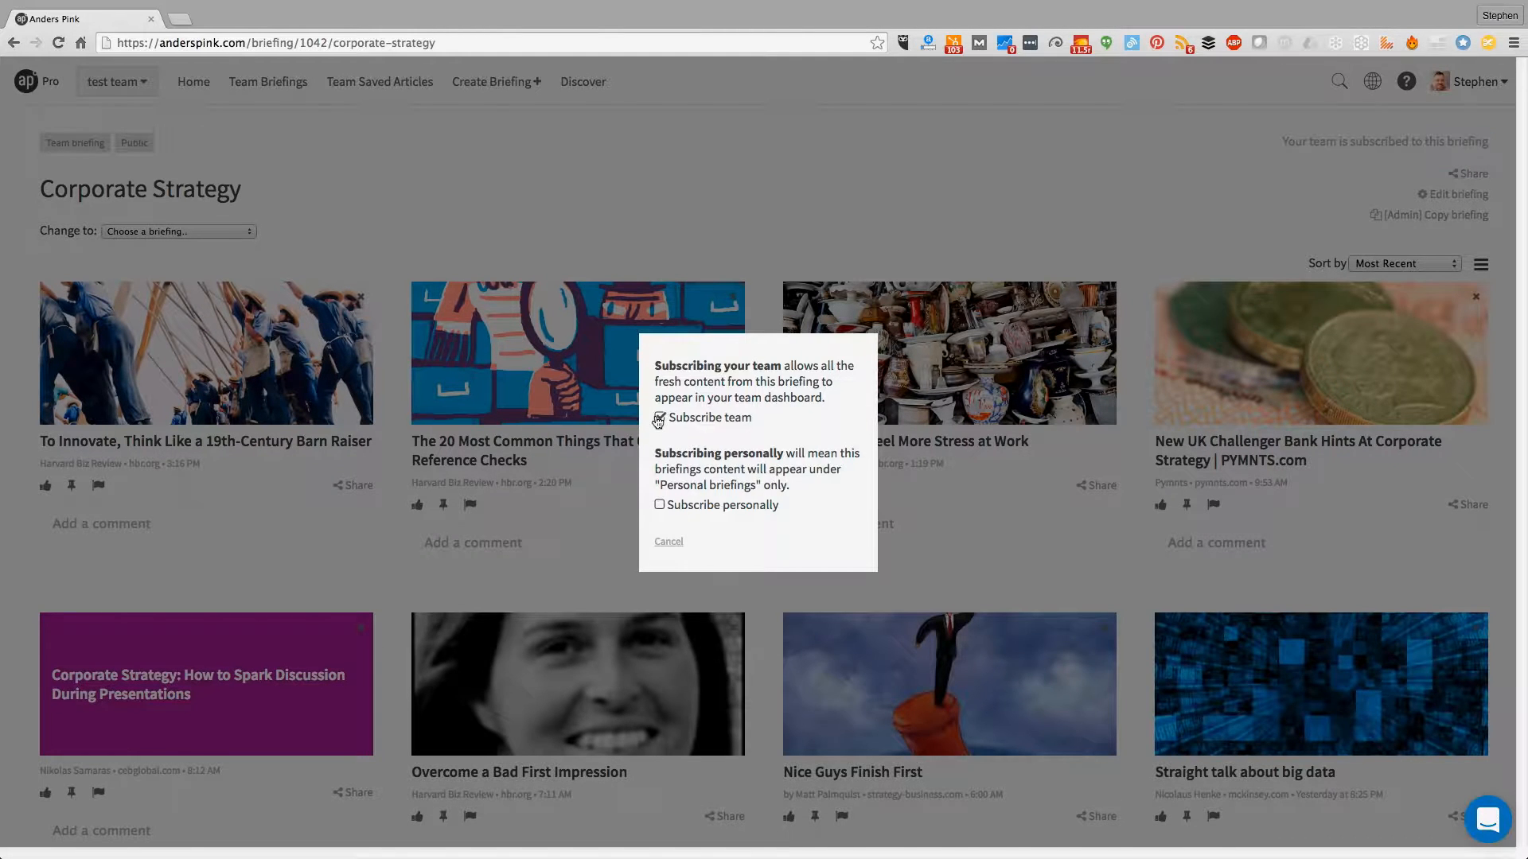
{"action": "left_click", "coordinate": [669, 541]}
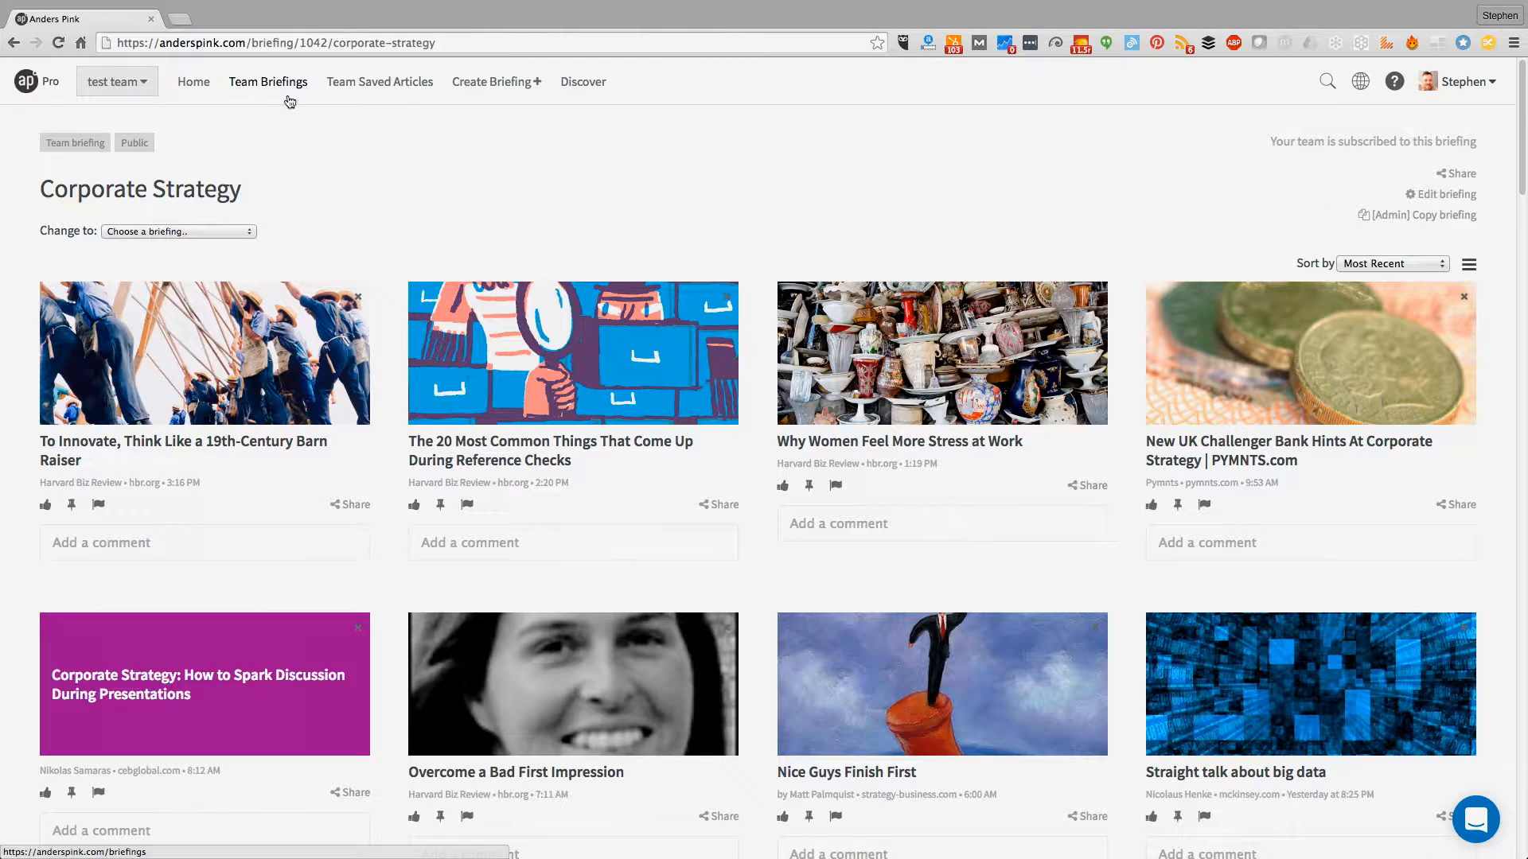
Step: Confirm it under Team Briefings, then search Discover for 'market' briefings
{"action": "left_click", "coordinate": [267, 81]}
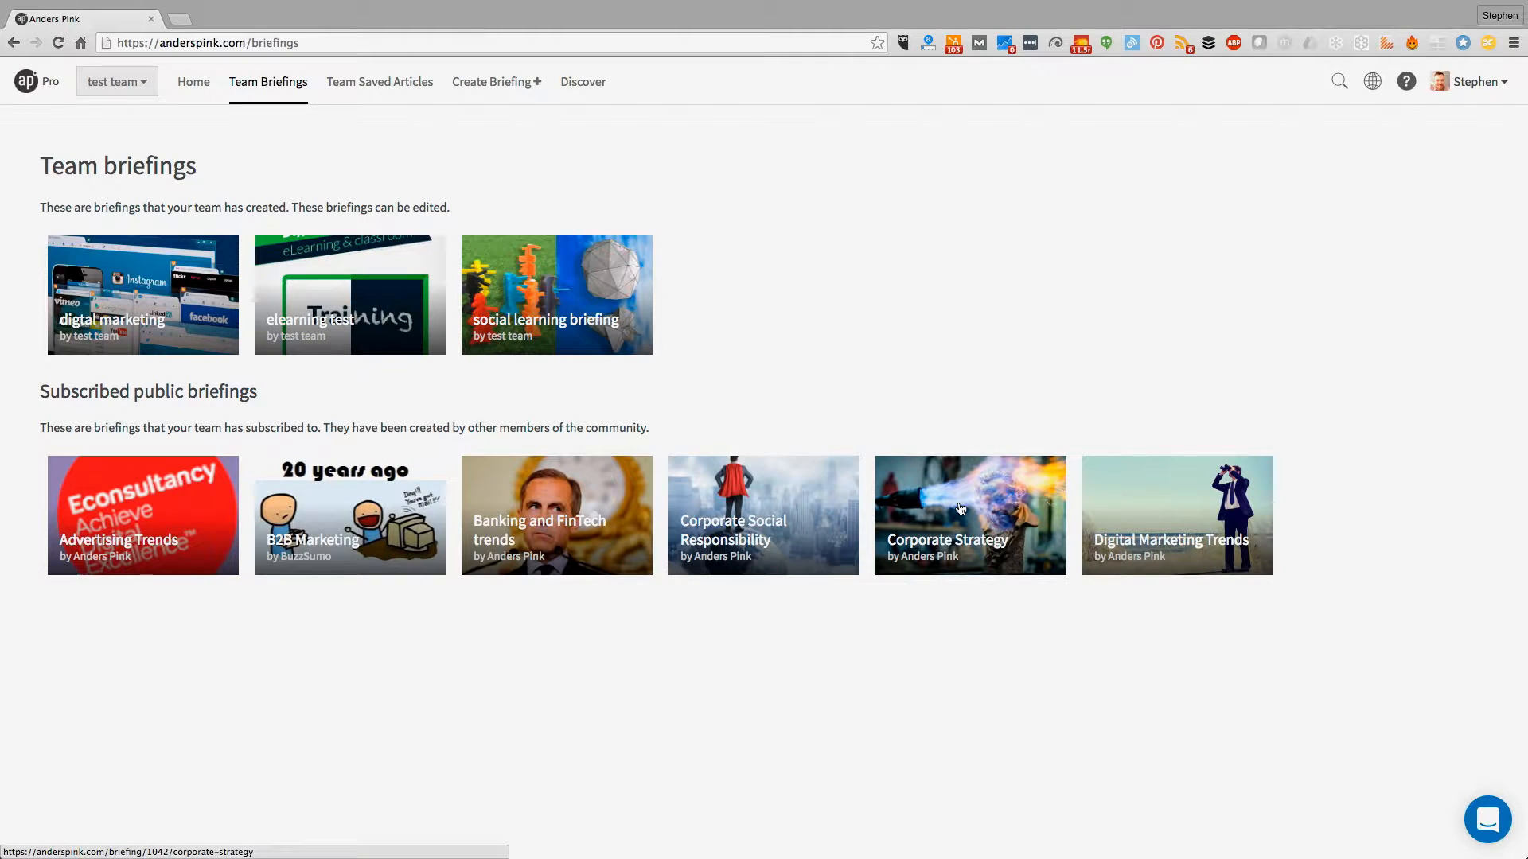
{"action": "left_click", "coordinate": [582, 82]}
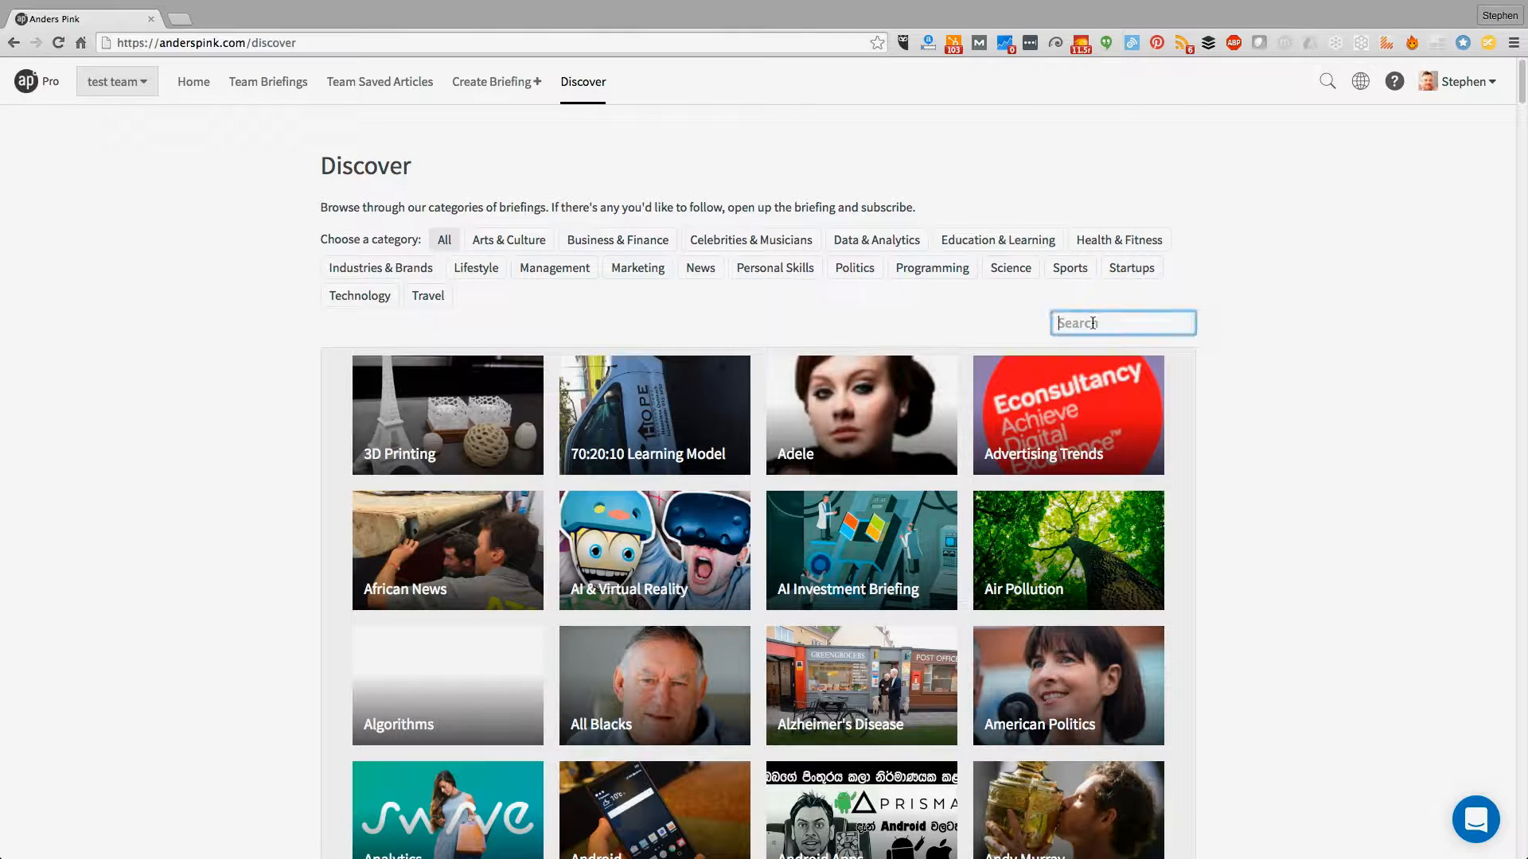
{"action": "type", "text": "market"}
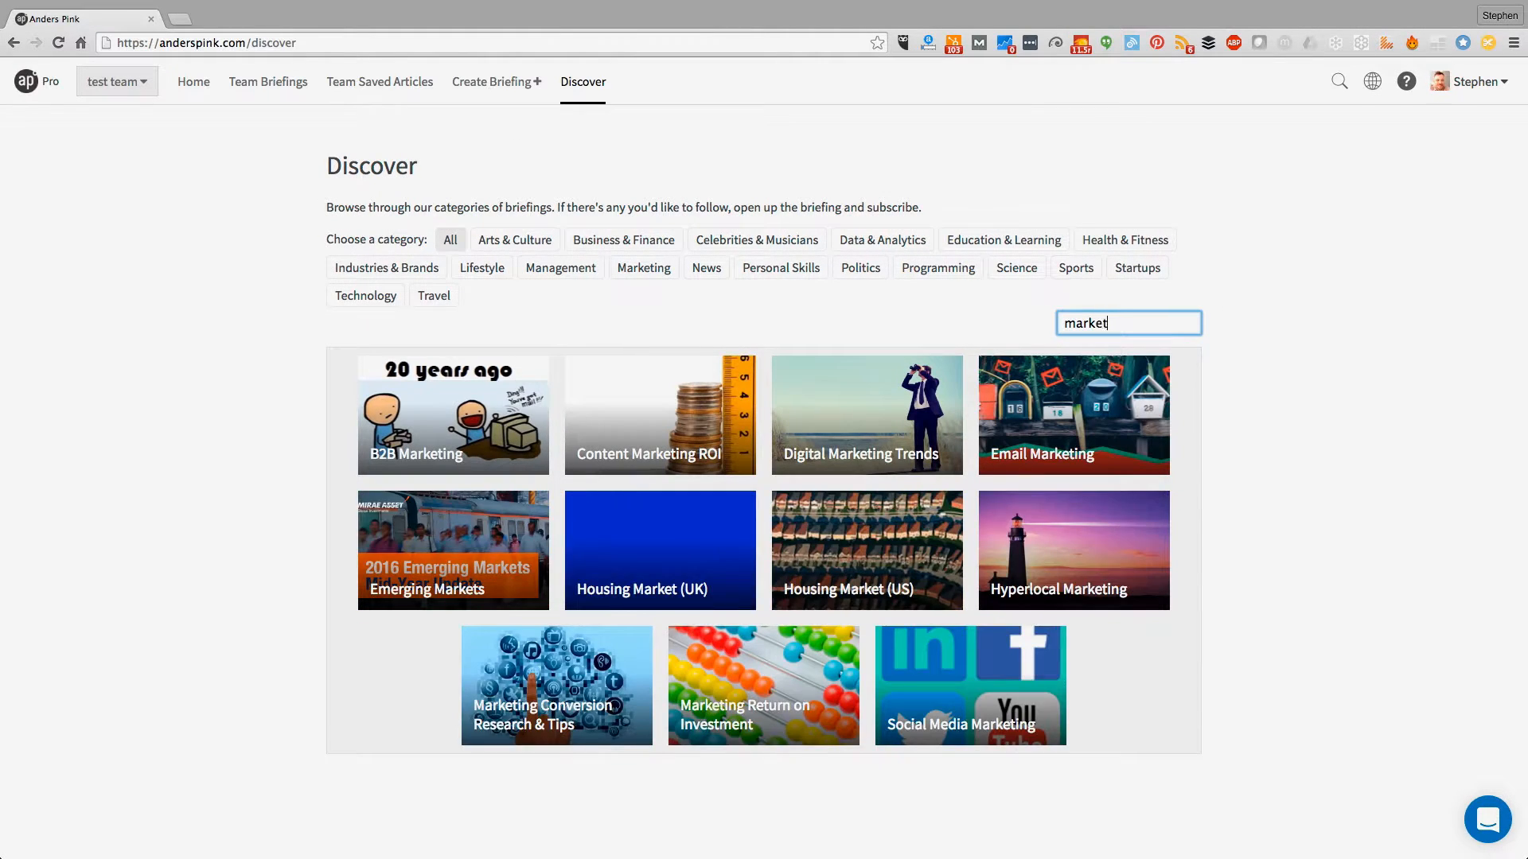